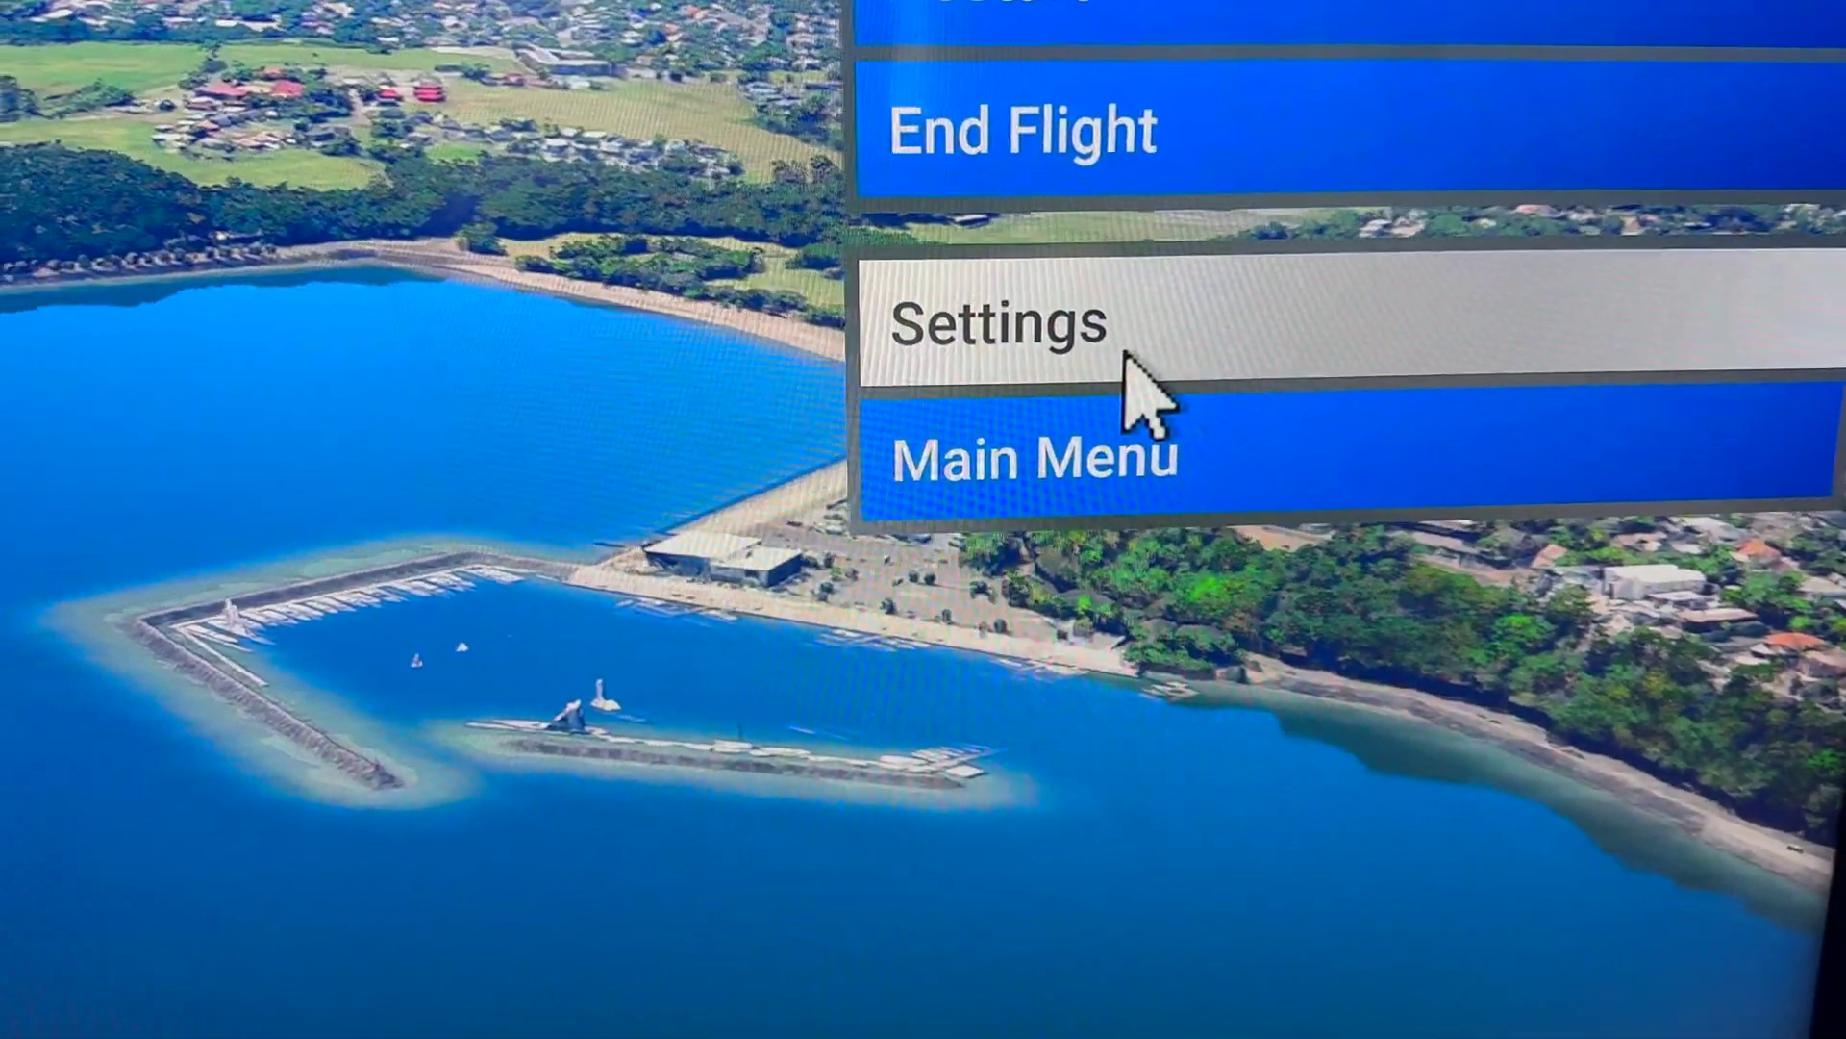
# - Open the simulator settings from the pause menu, showing the Cessna 172 Skyhawk controls
pyautogui.click(1002, 323)
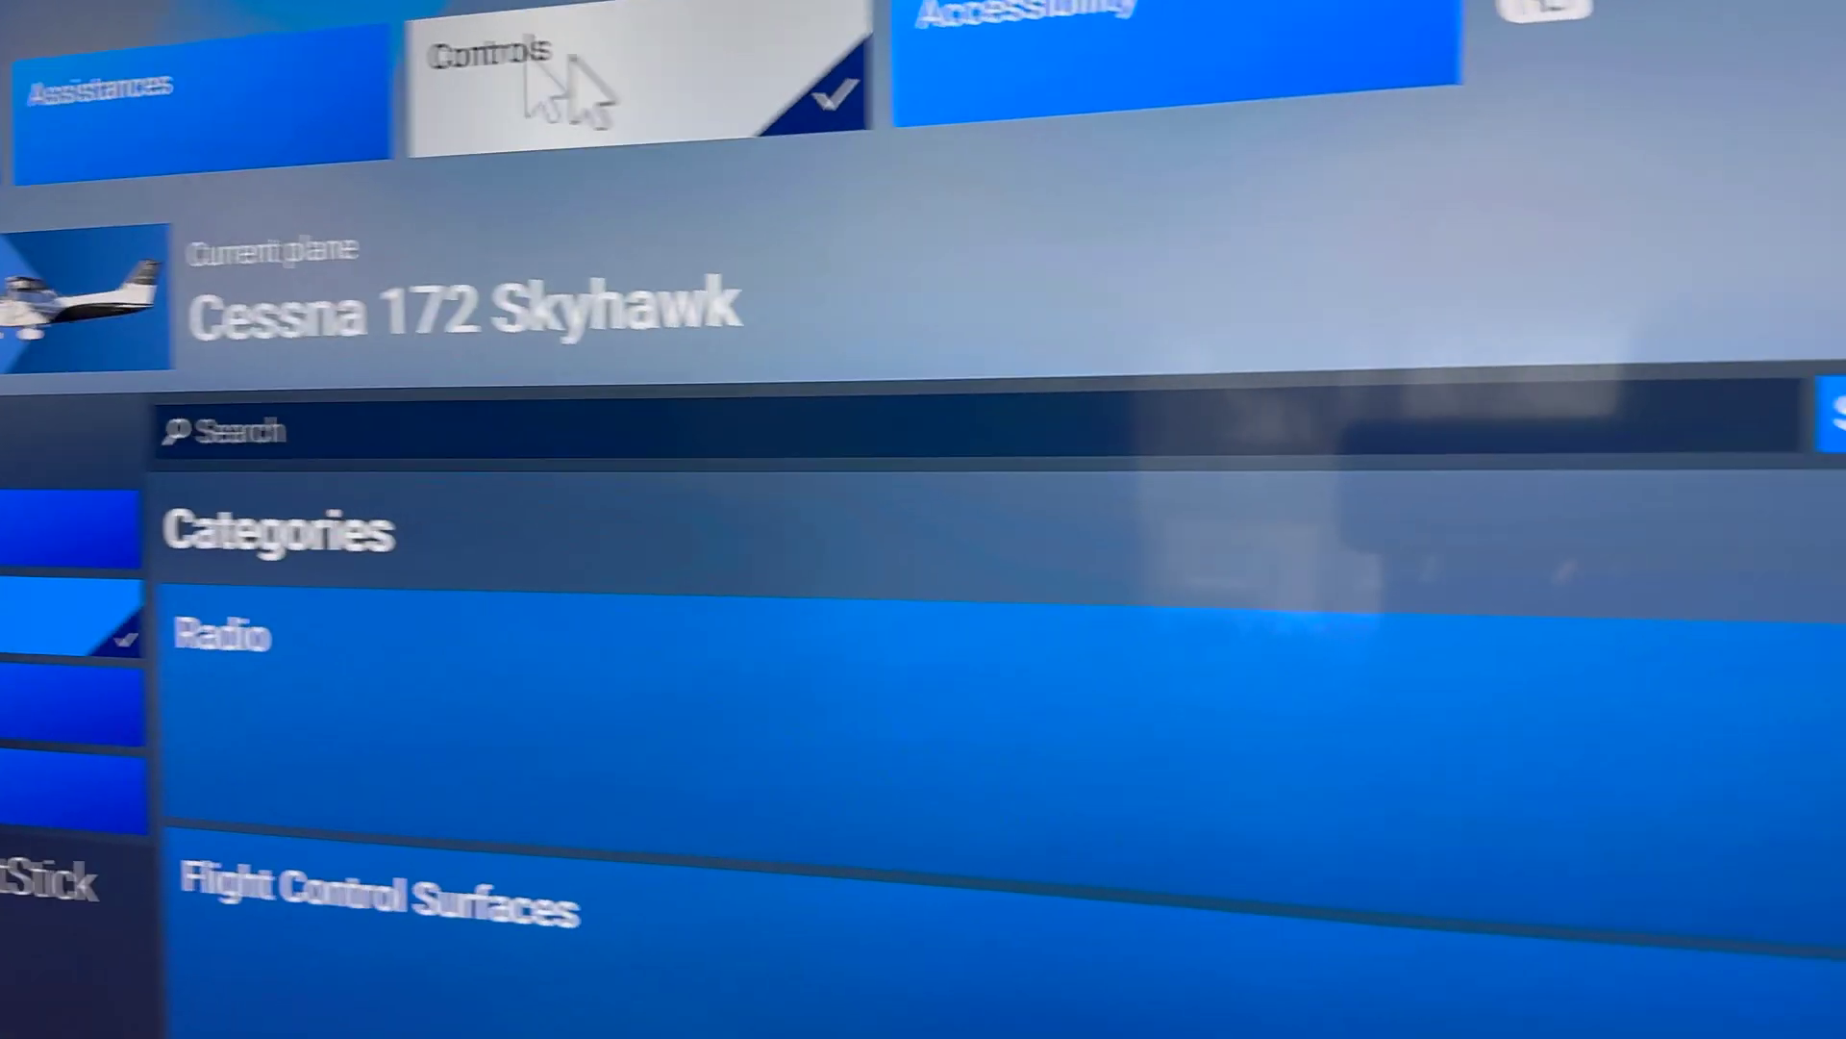